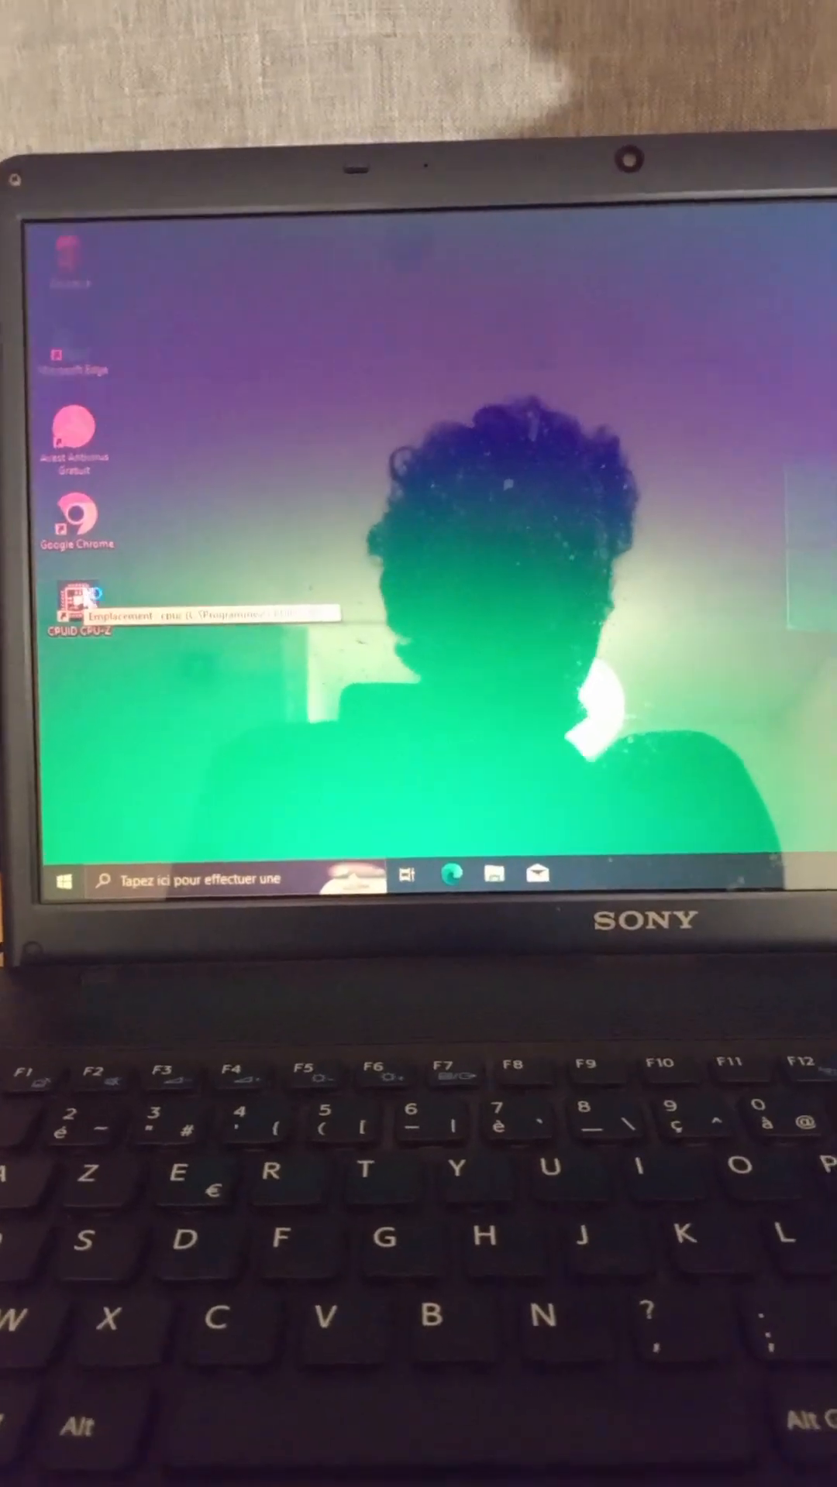
Launch CPU-Z from the CPUID CPU-Z desktop shortcut, raising the UAC prompt.
double_click(76, 608)
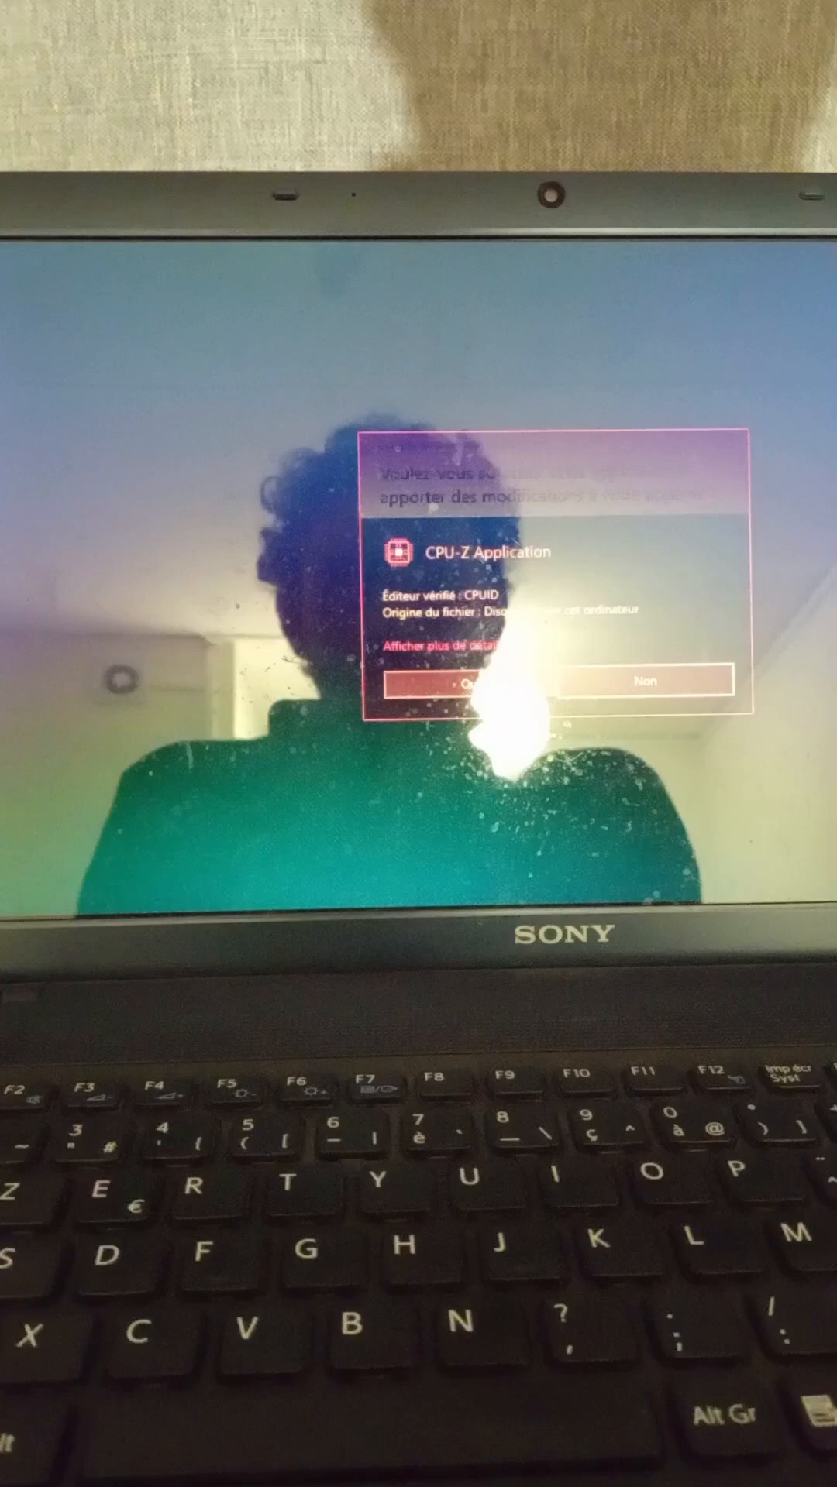
Allow CPU-Z to run as administrator by answering Oui to the UAC prompt.
left_click(465, 680)
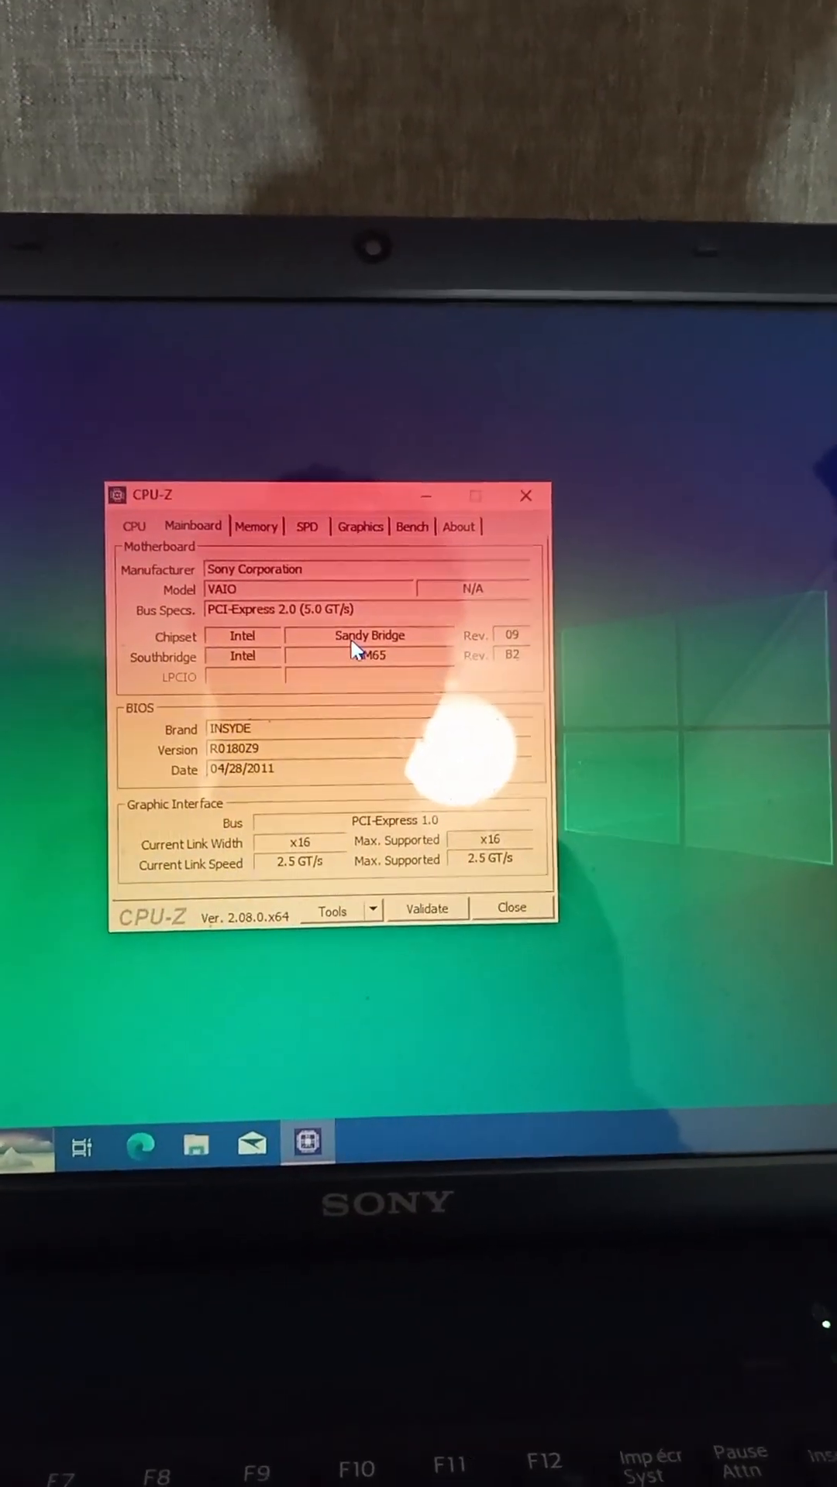
Show the Intel Core i7-2860QM details on the CPU tab.
left_click(155, 547)
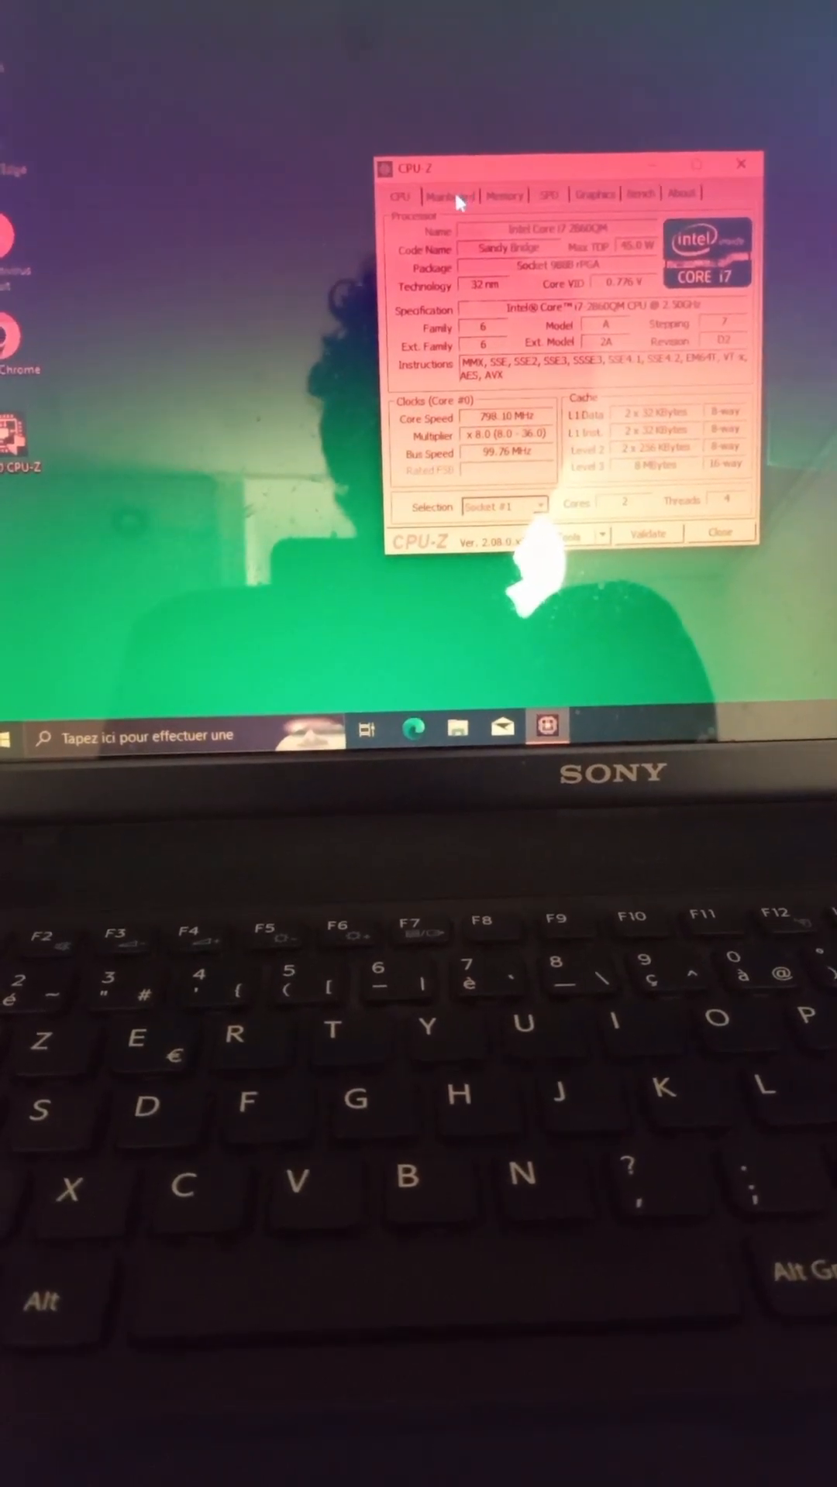
left_click(458, 204)
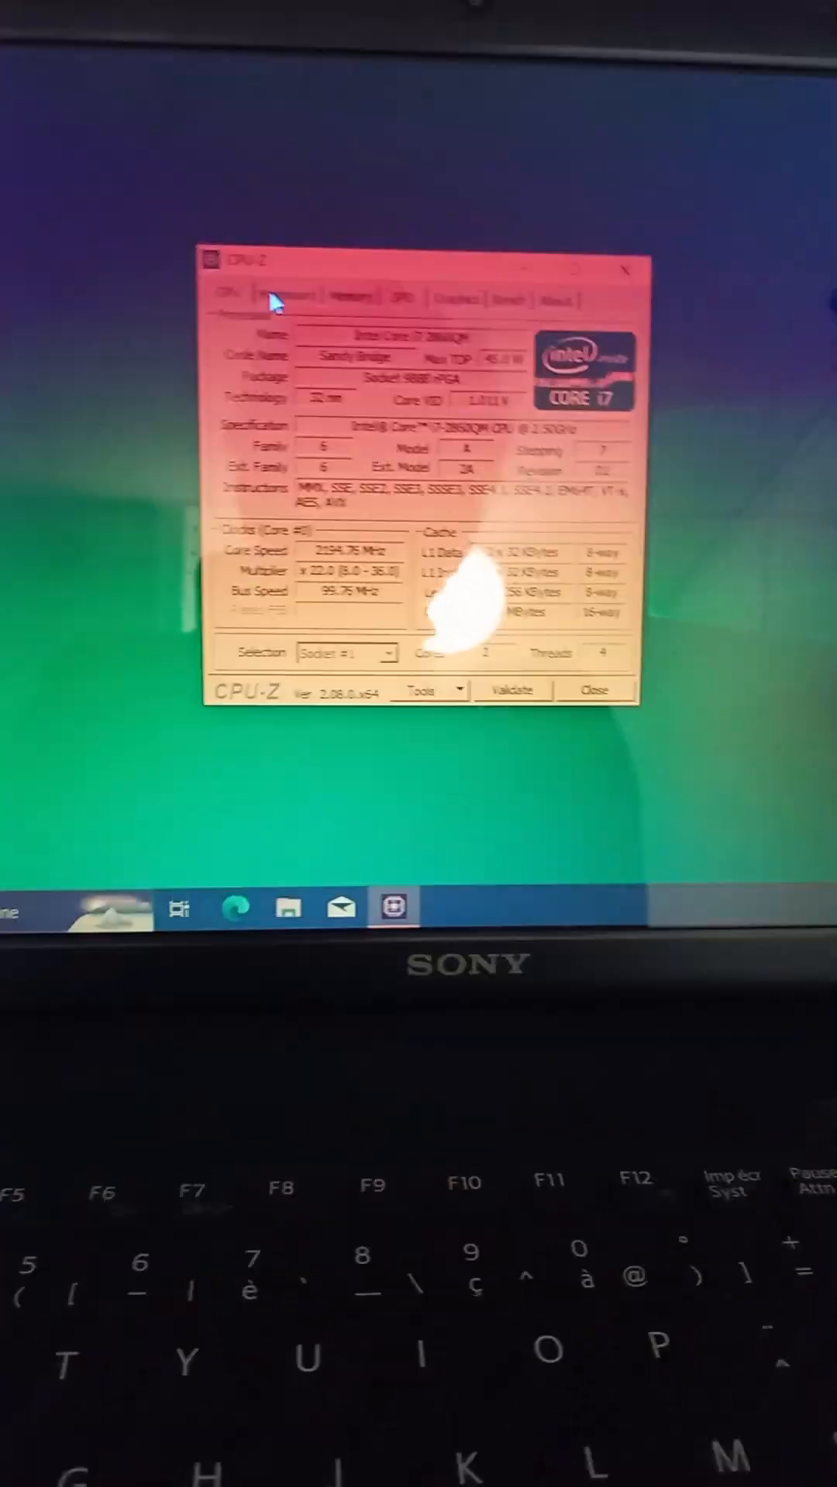
left_click(299, 294)
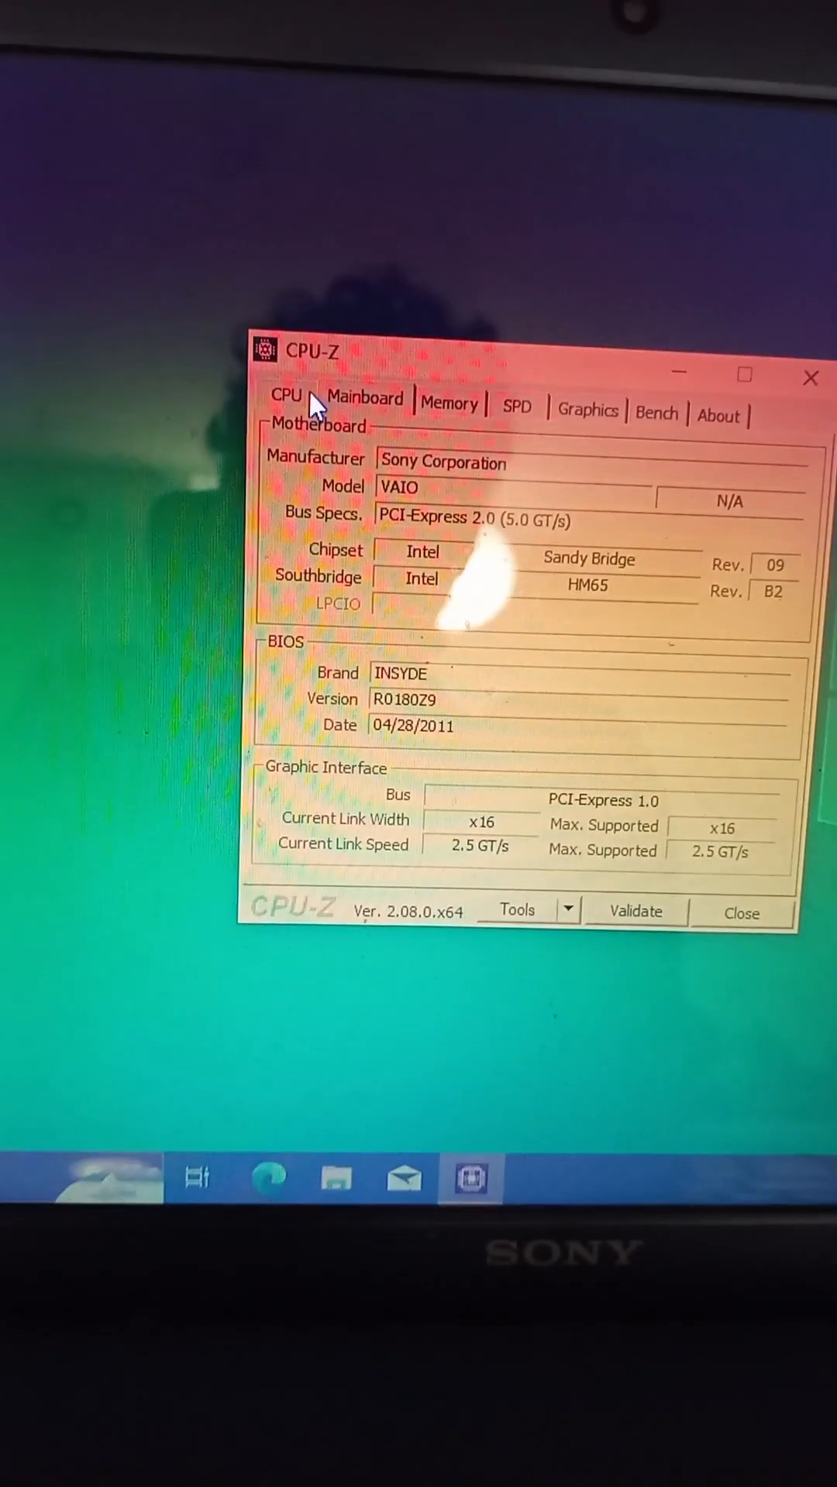
left_click(285, 395)
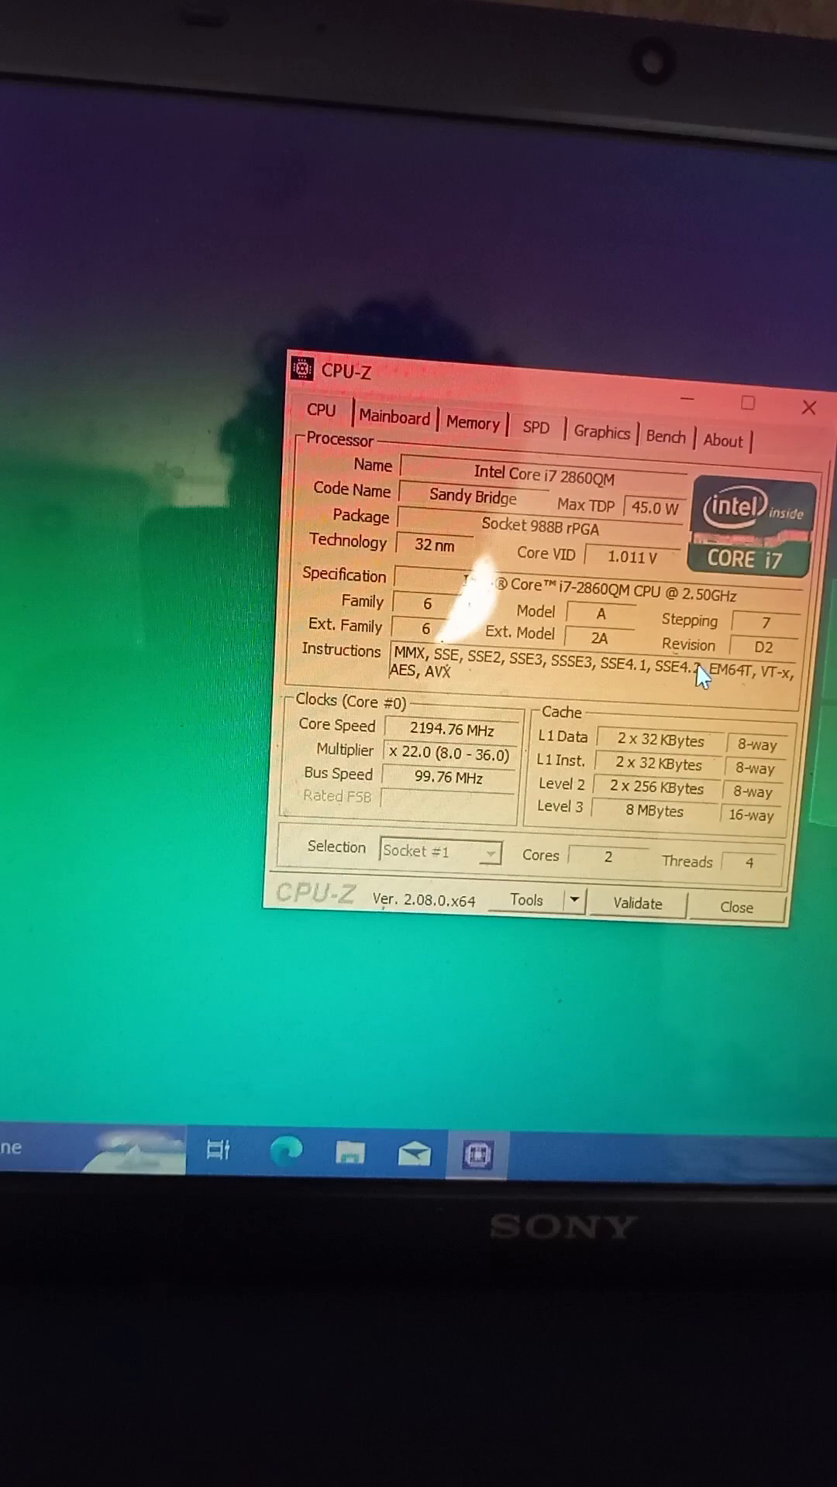